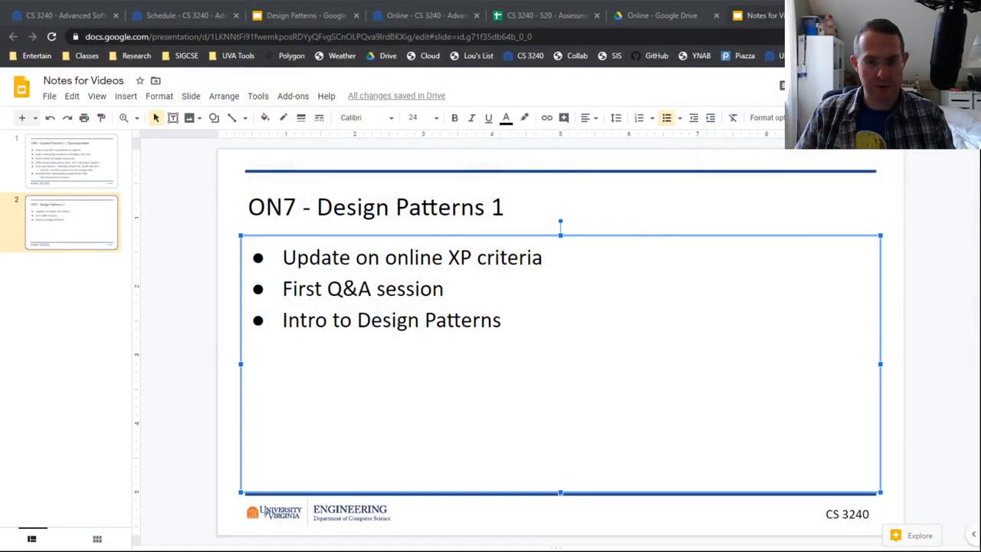
Switch to the CS 3240 Assessments and Grading sheet and select the Lab Attendance online criterion.
{"action": "left_click", "coordinate": [546, 15]}
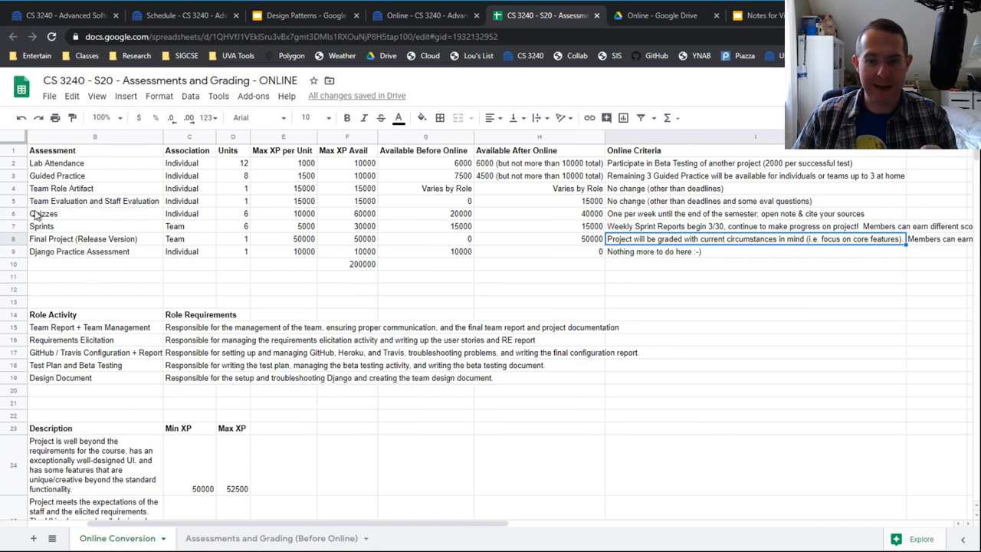
{"action": "left_click", "coordinate": [754, 162]}
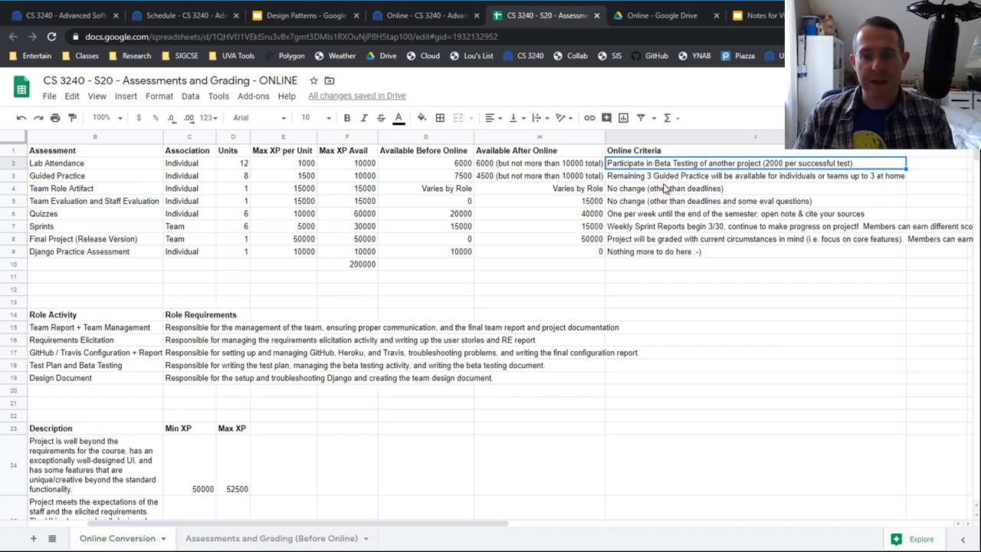
{"action": "left_click", "coordinate": [754, 175]}
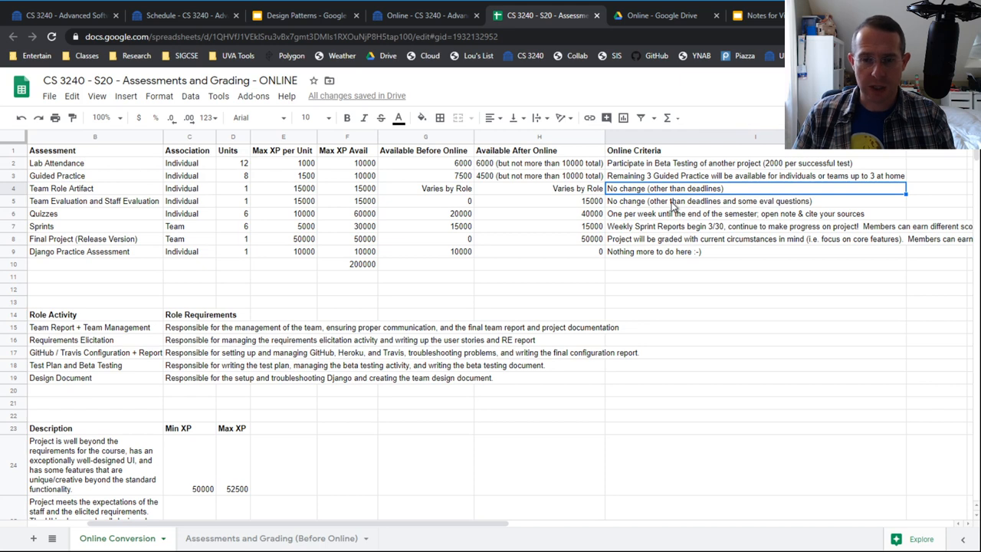
{"action": "left_click", "coordinate": [754, 201]}
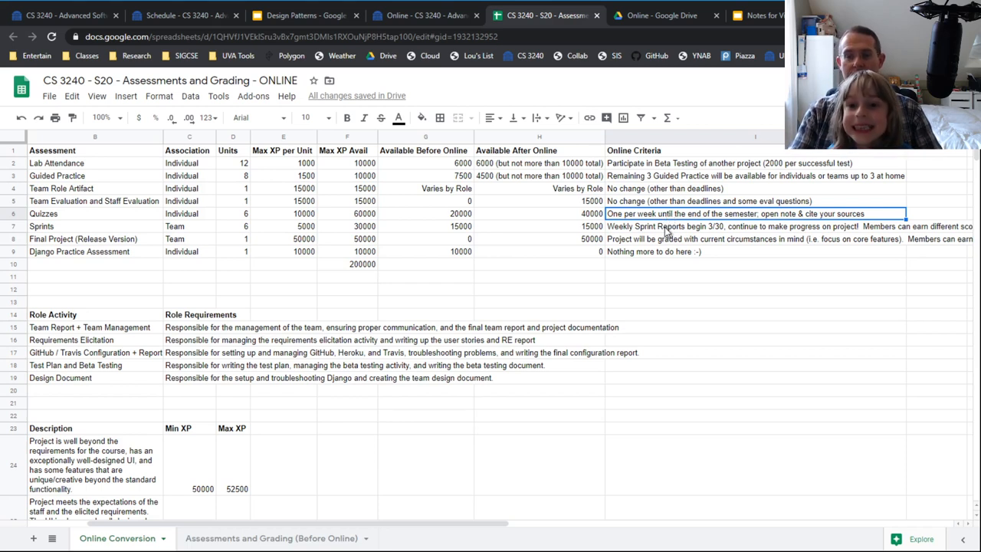
Review the Sprints and Final Project online criteria, then return to the Design Patterns 1 agenda slide.
{"action": "left_click", "coordinate": [755, 227]}
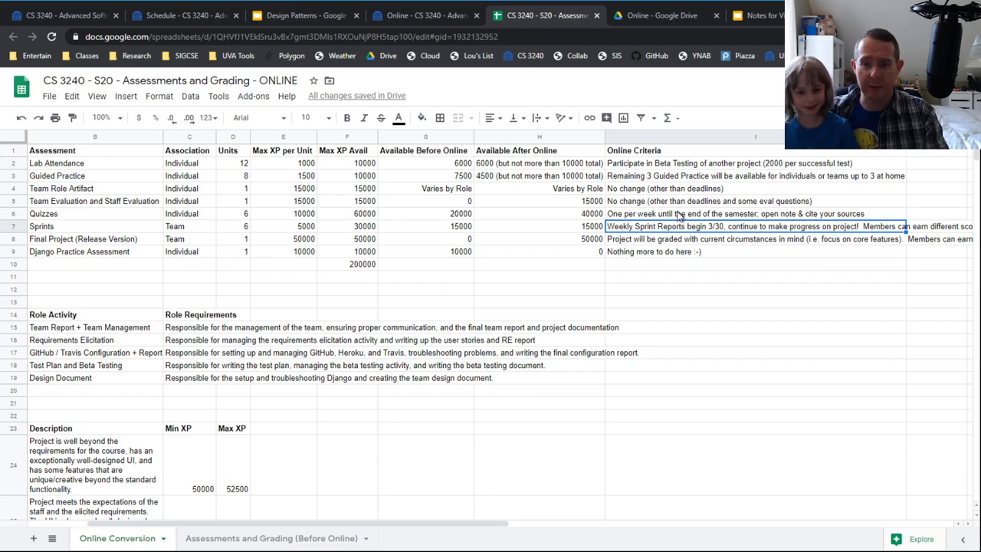
{"action": "left_click", "coordinate": [754, 239]}
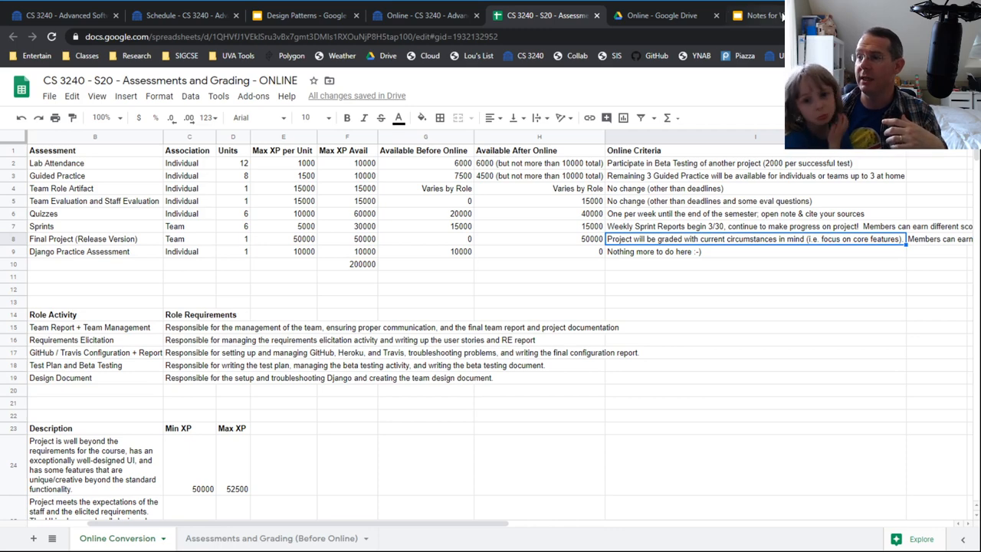
{"action": "left_click", "coordinate": [759, 15]}
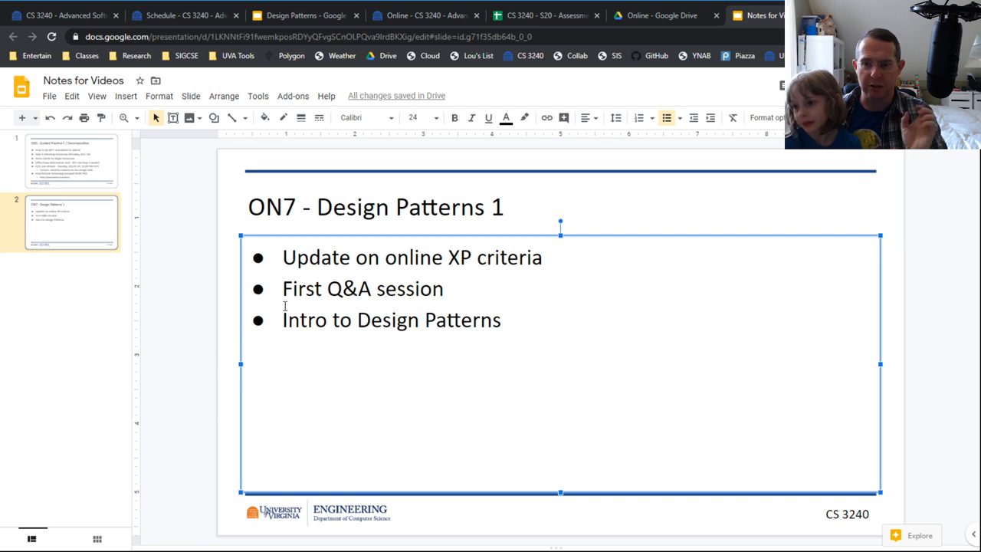
{"action": "mouse_move", "coordinate": [597, 261]}
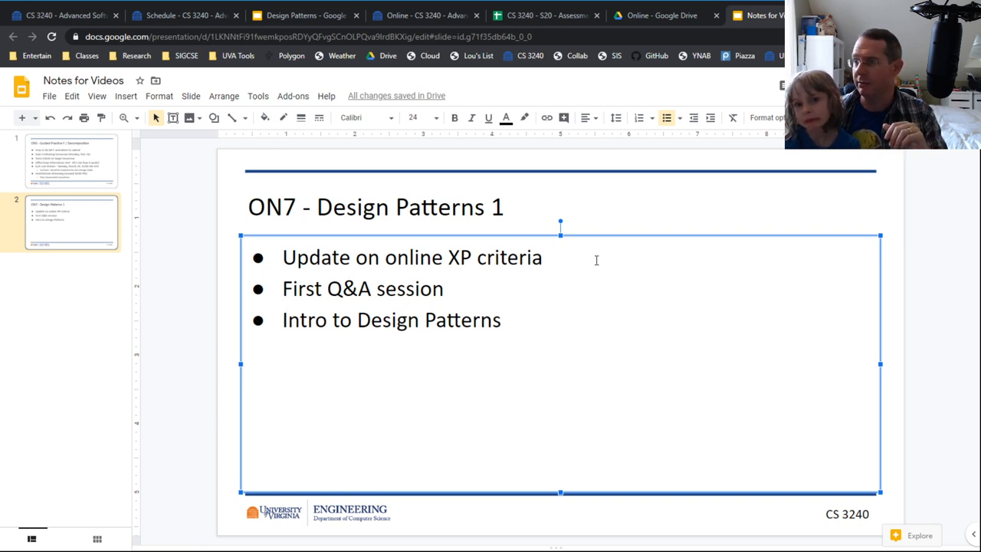
{"action": "left_click", "coordinate": [305, 16]}
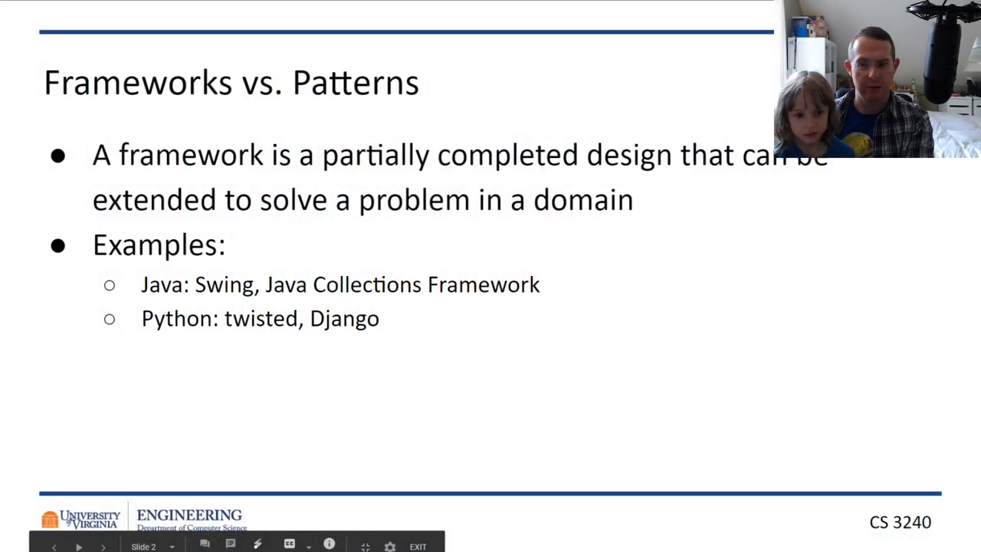
{"action": "mouse_move", "coordinate": [558, 178]}
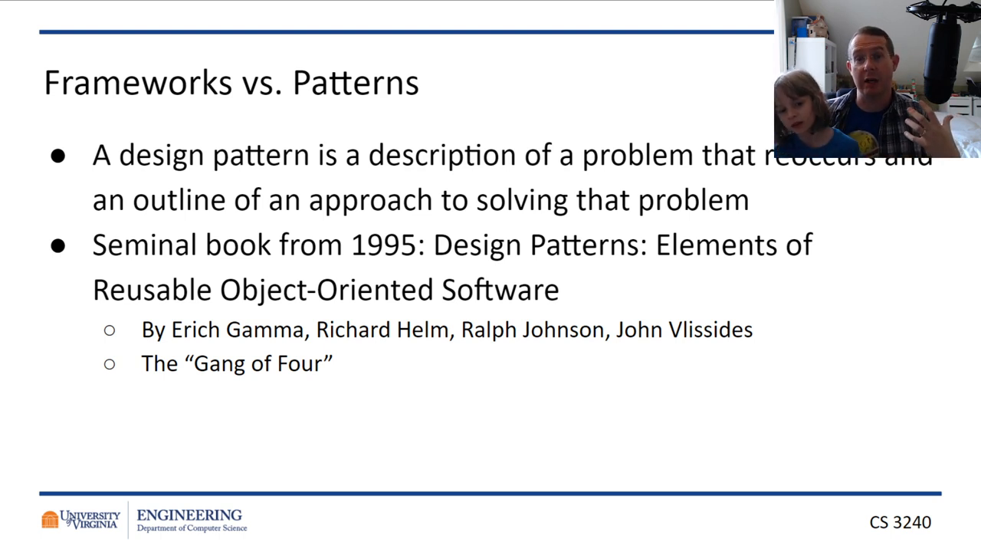
Advance through the Martin Fowler quote to the Scenario 1: Global Variables slide.
{"action": "key", "text": "Right"}
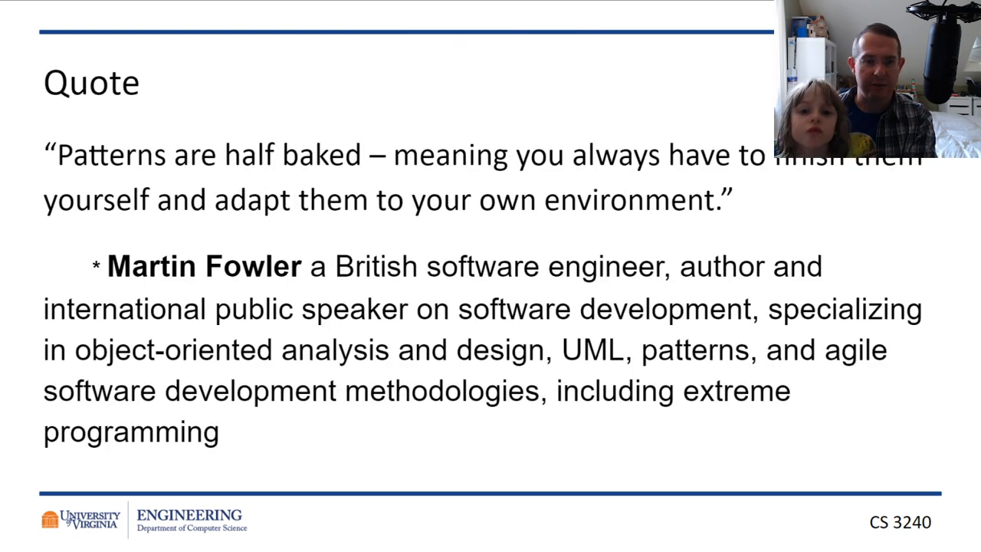
{"action": "key", "text": "Right"}
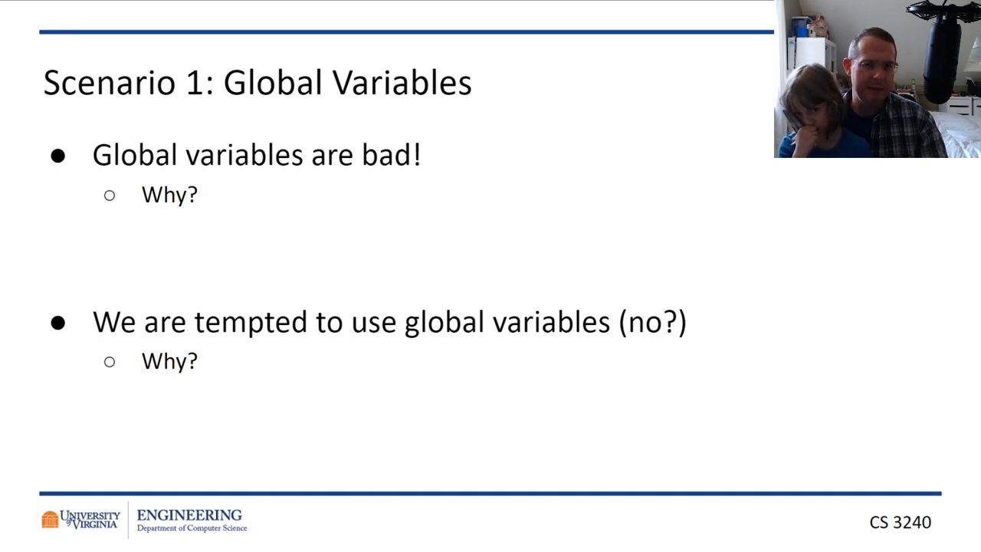
Step through the single-instance context, Singleton solution and pattern categories to the 'A Design Pattern is...' slide.
{"action": "key", "text": "Right"}
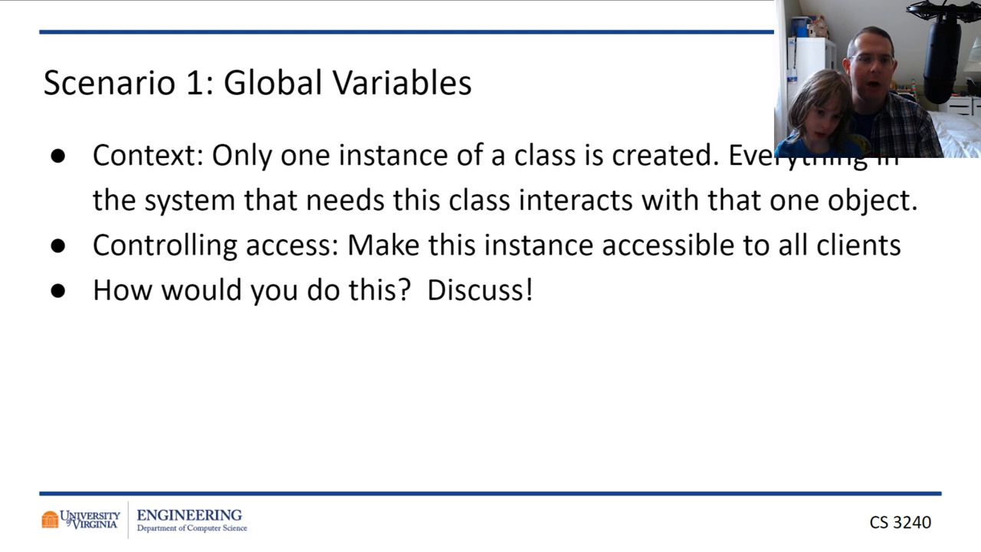
{"action": "key", "text": "right"}
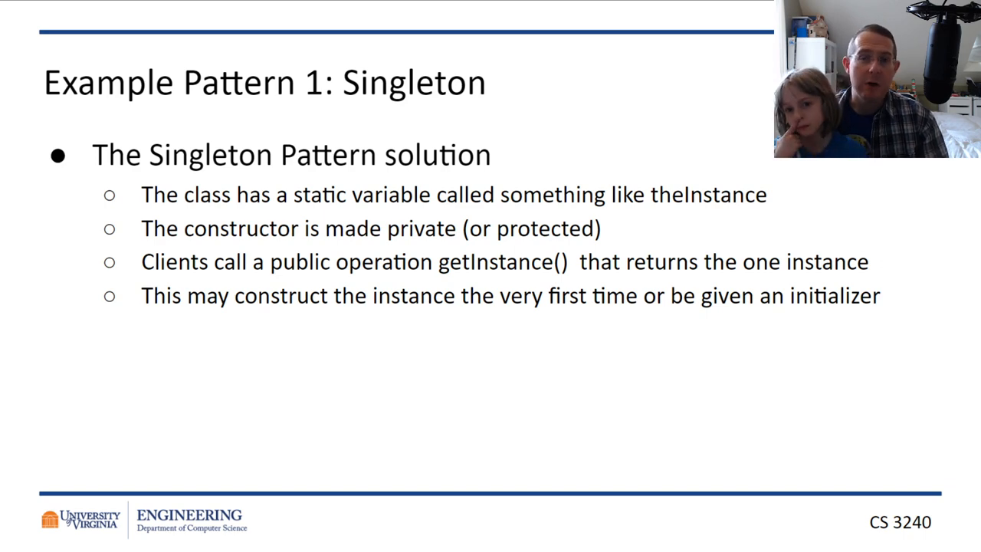
{"action": "key", "text": "Right"}
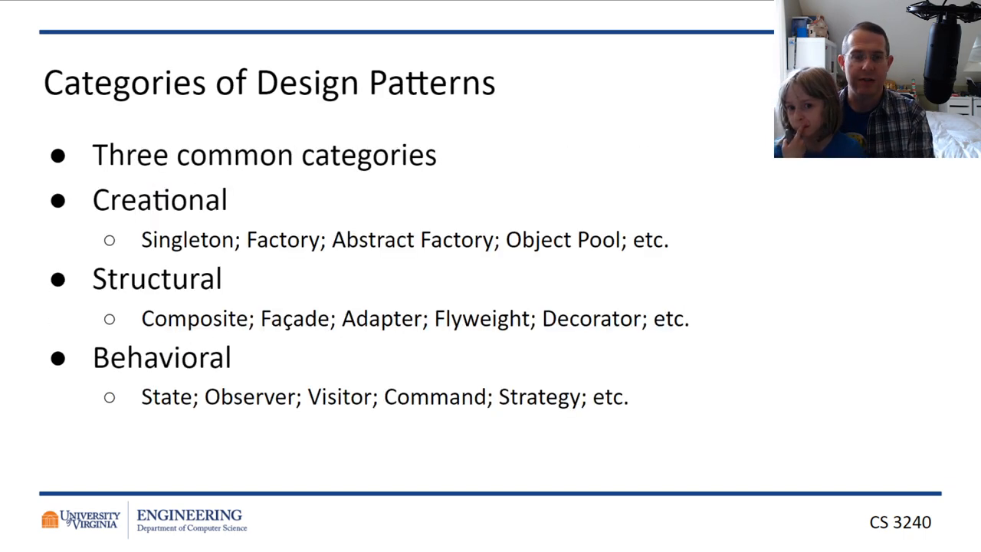
{"action": "key", "text": "Right"}
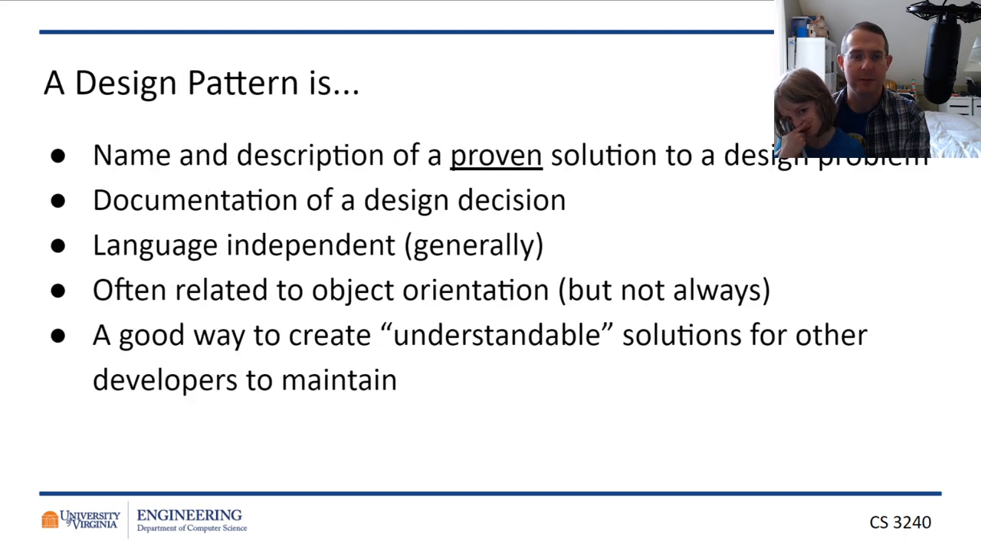